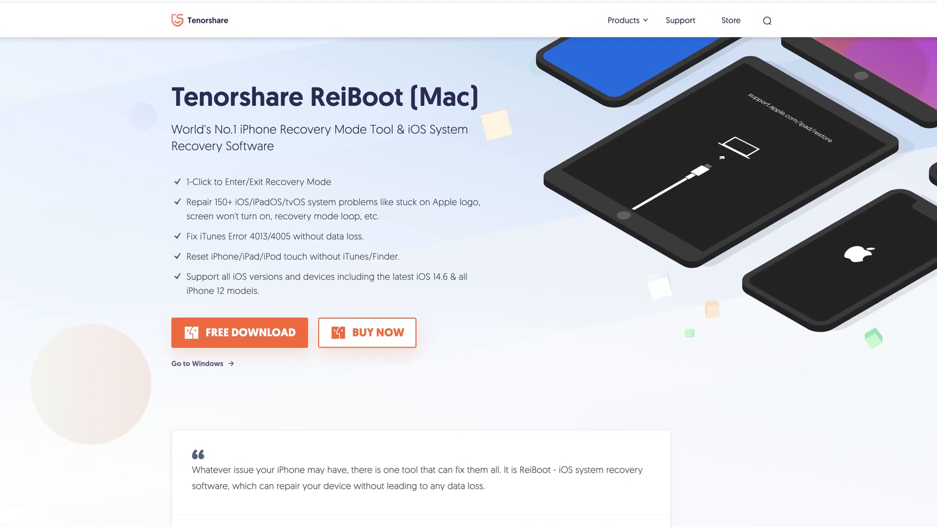
Start the iOS system repair and choose Standard Repair for the iPod touch in recovery mode.
{"action": "scroll", "scroll_direction": "down", "scroll_amount": 3}
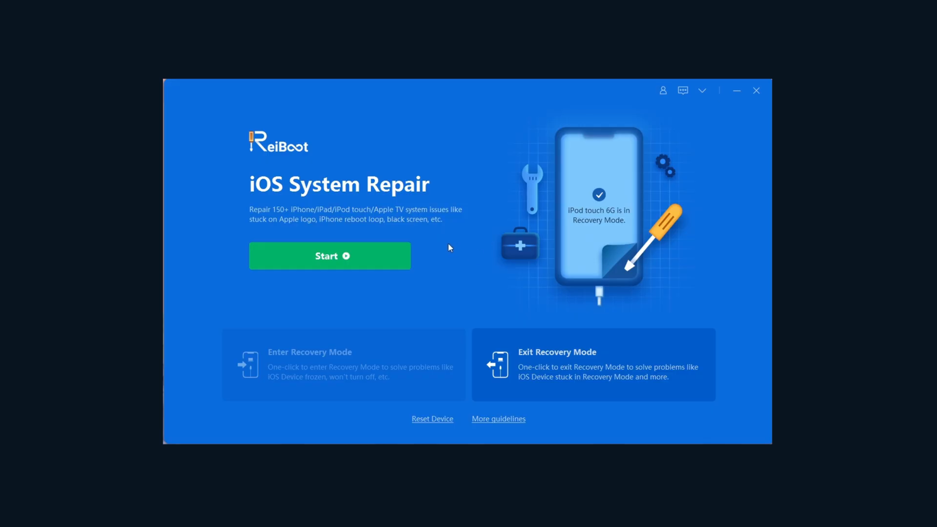
{"action": "left_click", "coordinate": [329, 255]}
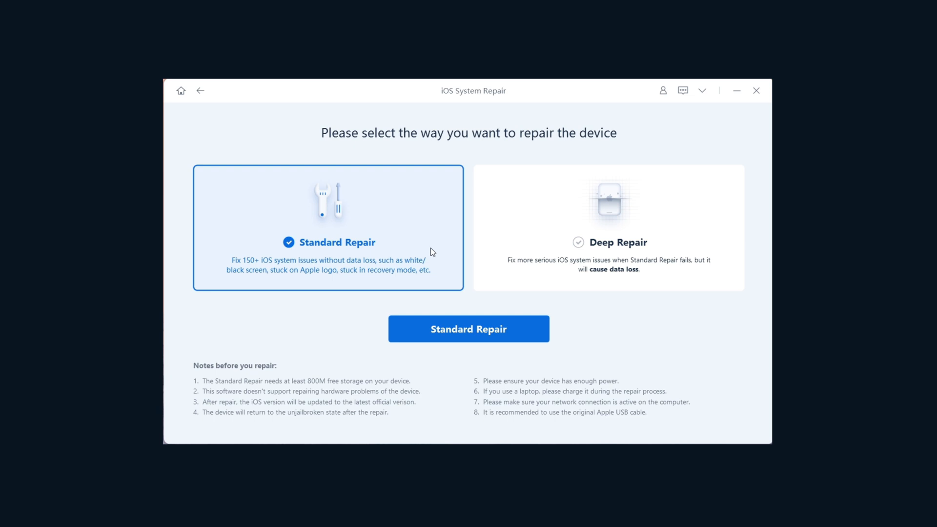
{"action": "left_click", "coordinate": [467, 329]}
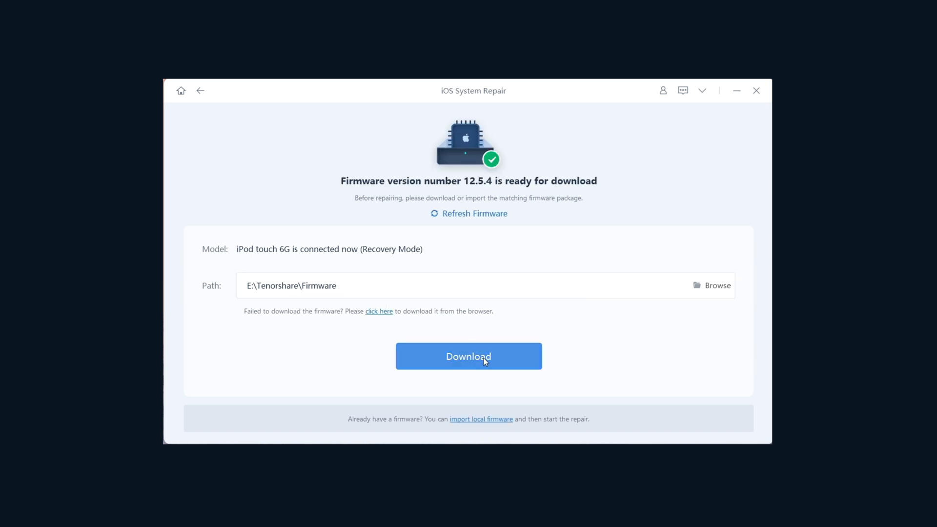
Download the 12.5.4 firmware package and run Standard Repair so the iPod touch reboots.
{"action": "left_click", "coordinate": [469, 357]}
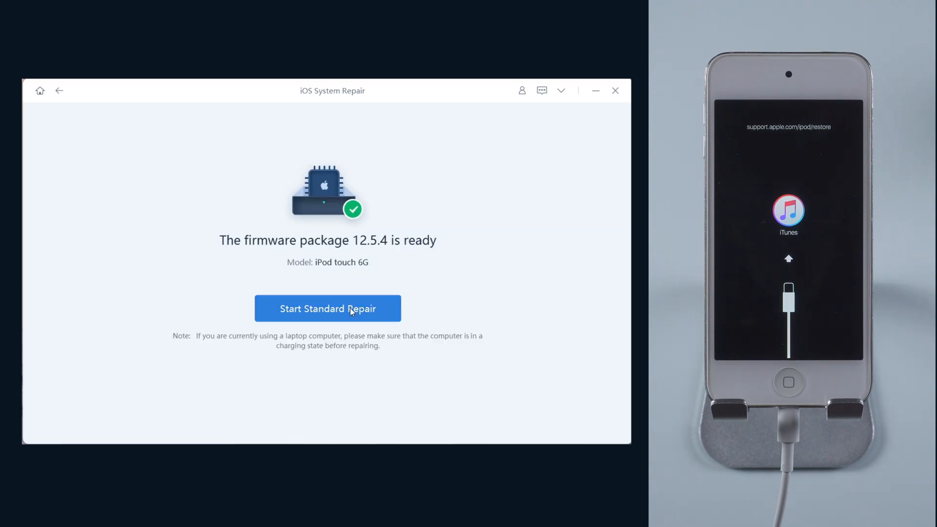
{"action": "left_click", "coordinate": [328, 308]}
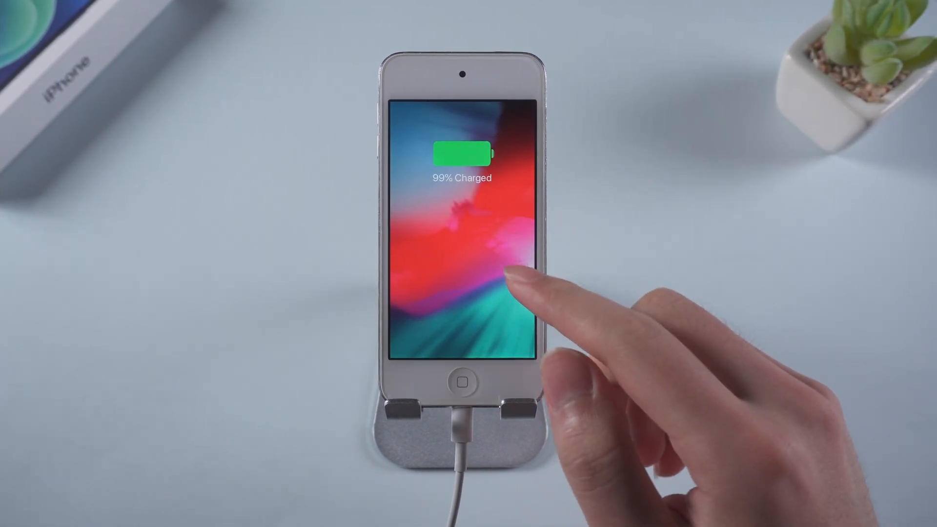
{"action": "left_click", "coordinate": [514, 281]}
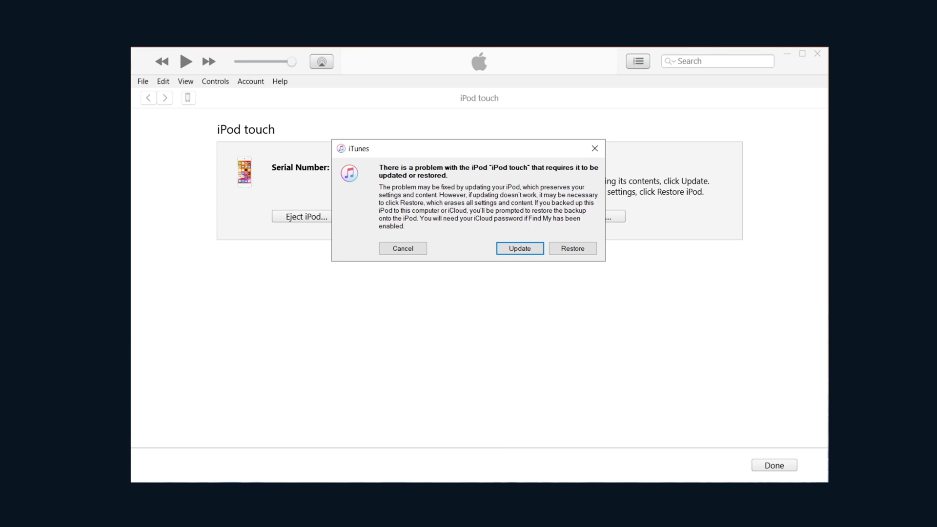
Update the iPod touch to iOS 12.5.4, confirm the warning and dismiss the update-complete notice.
{"action": "left_click", "coordinate": [519, 248]}
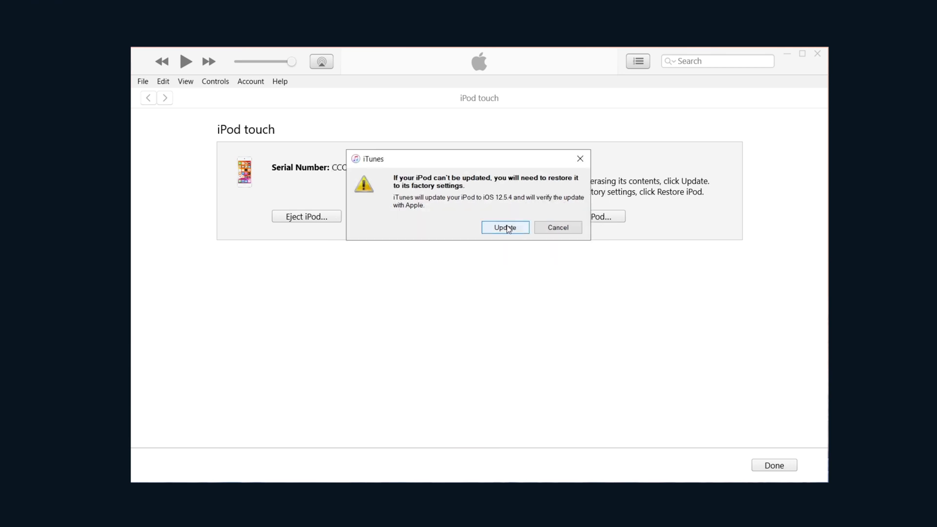
{"action": "left_click", "coordinate": [505, 228]}
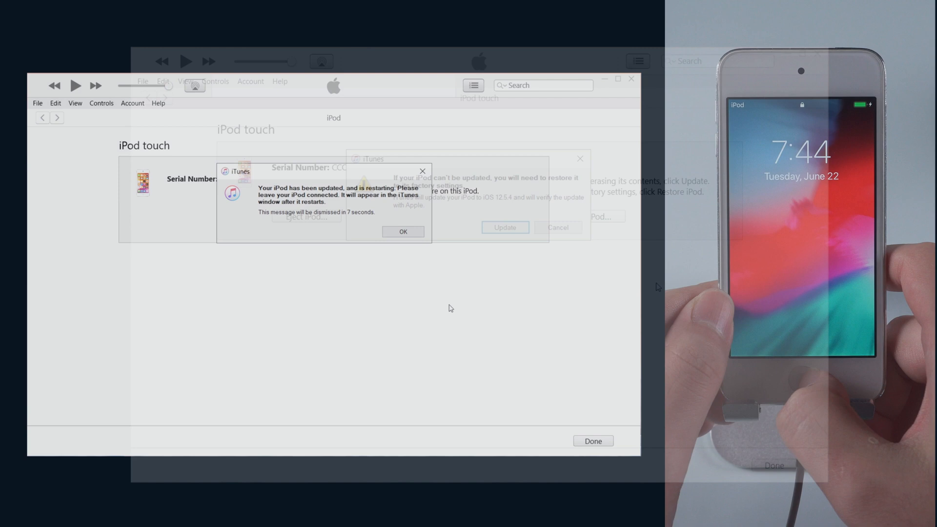
{"action": "left_click", "coordinate": [403, 232]}
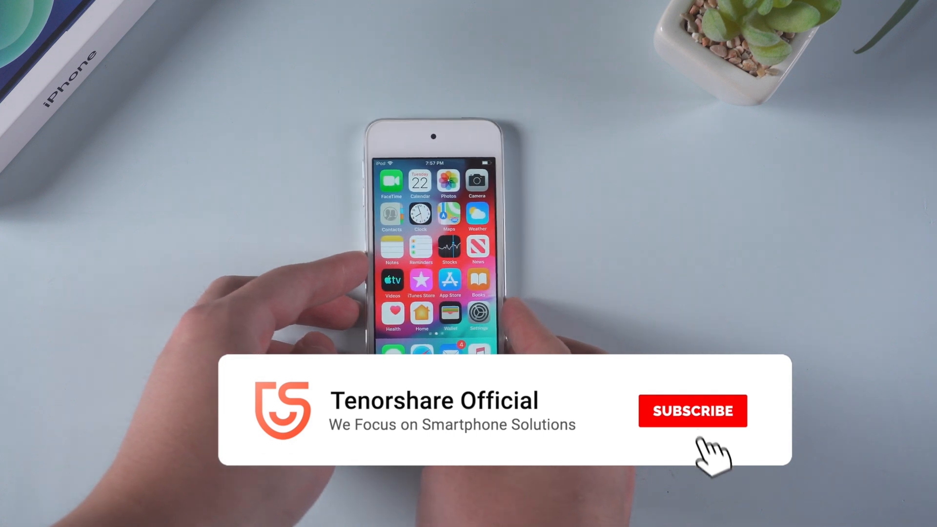
{"action": "left_click", "coordinate": [693, 410]}
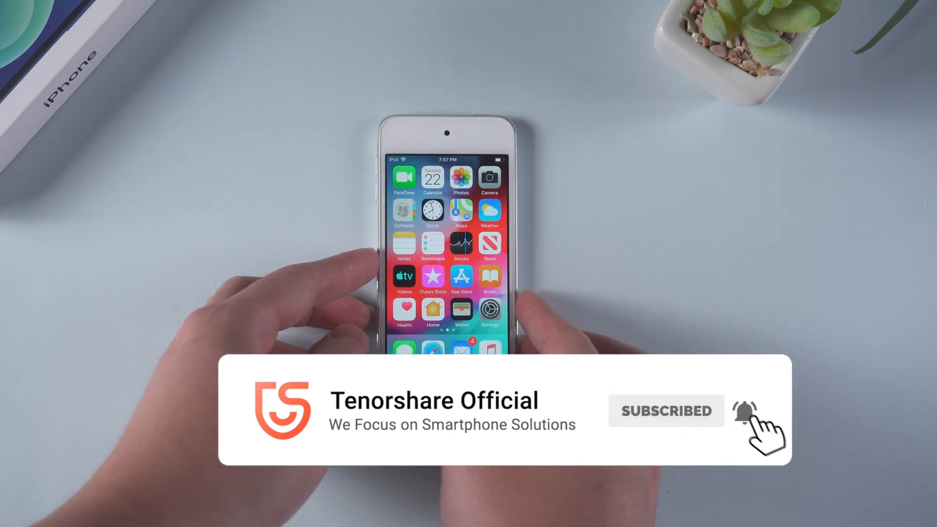